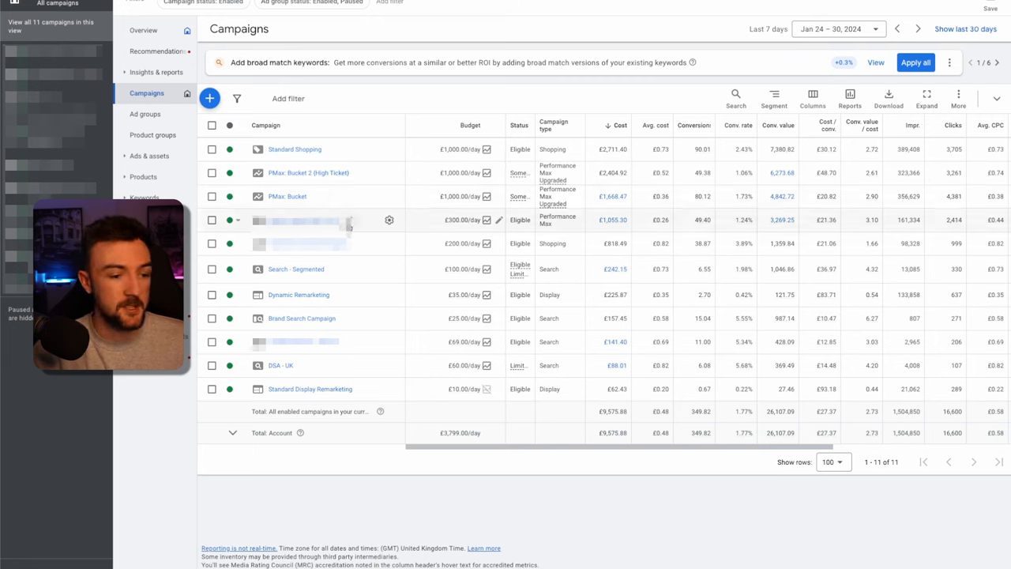
{"action": "mouse_move", "coordinate": [348, 183]}
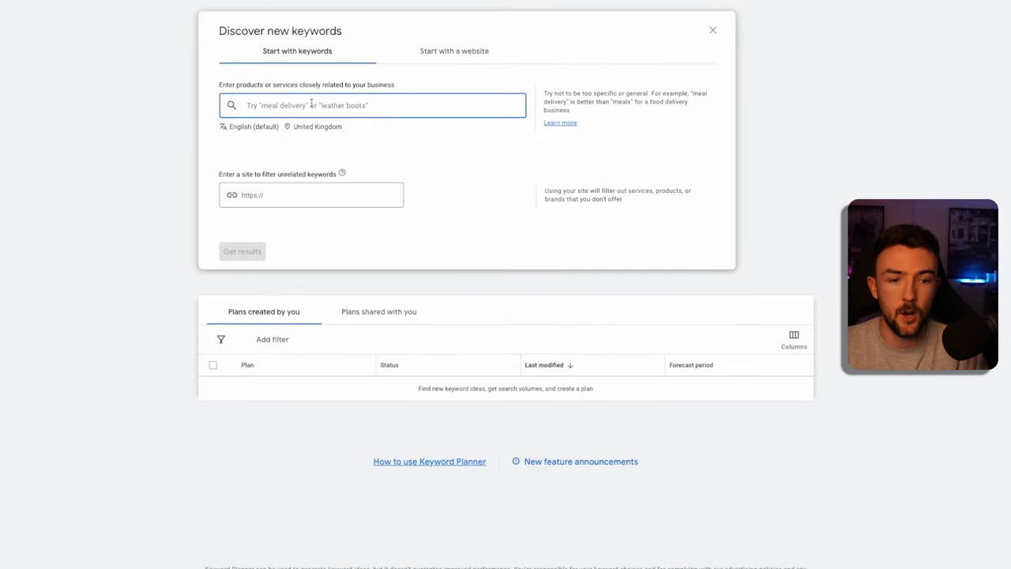
Enter 'pizza ovens' and fetch keyword ideas, yielding 1,178 results with bid ranges.
{"action": "type", "text": "pl"}
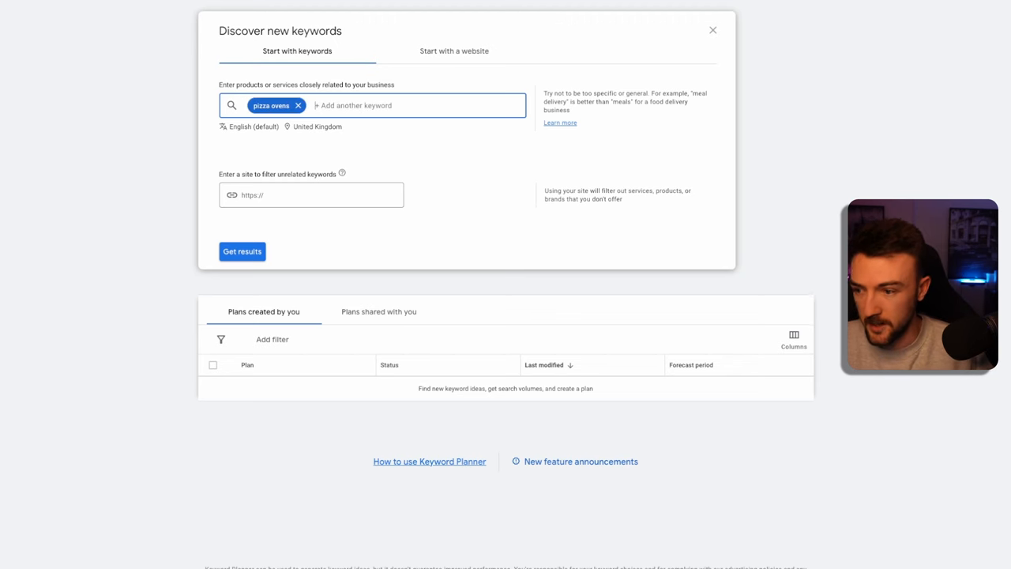
{"action": "left_click", "coordinate": [242, 251]}
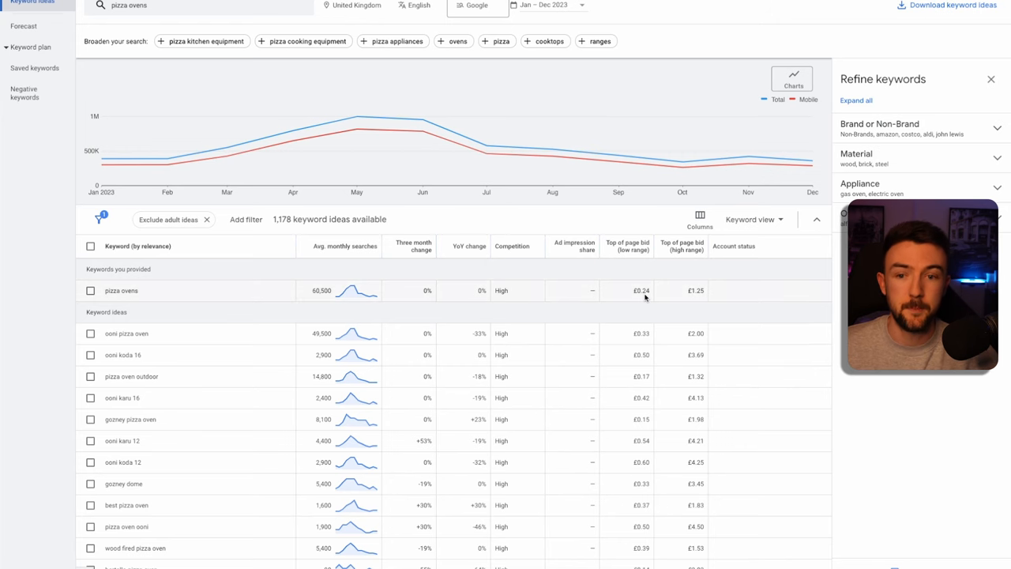
{"action": "mouse_move", "coordinate": [639, 316]}
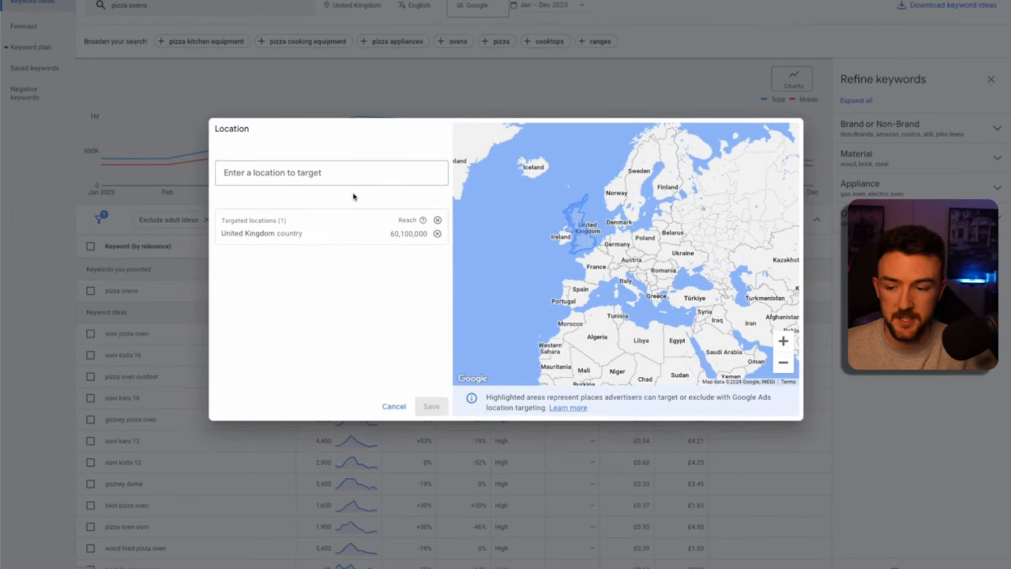
Cancel the Location dialog, keeping United Kingdom as the only target.
{"action": "left_click", "coordinate": [393, 407]}
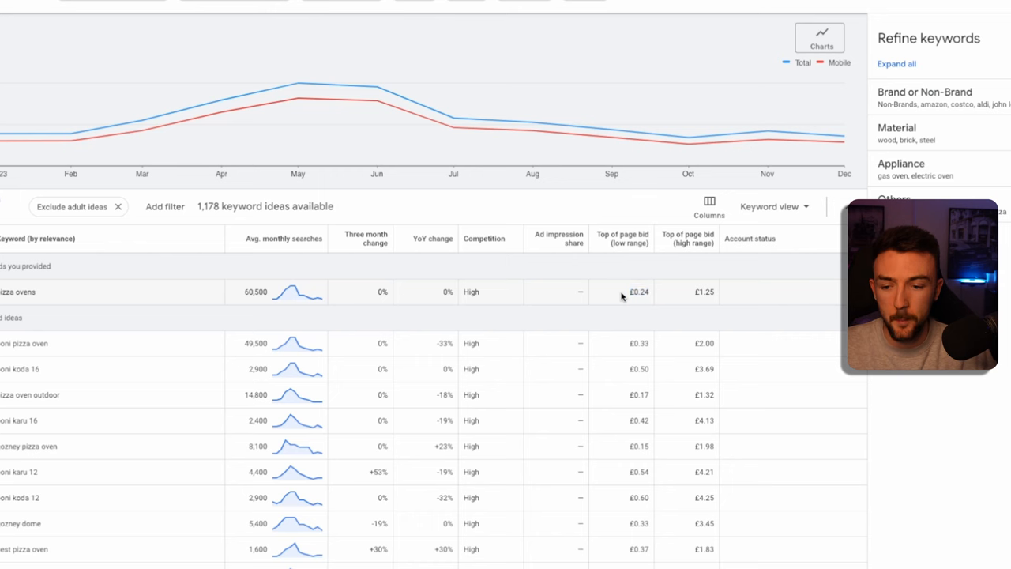
{"action": "double_click", "coordinate": [638, 291]}
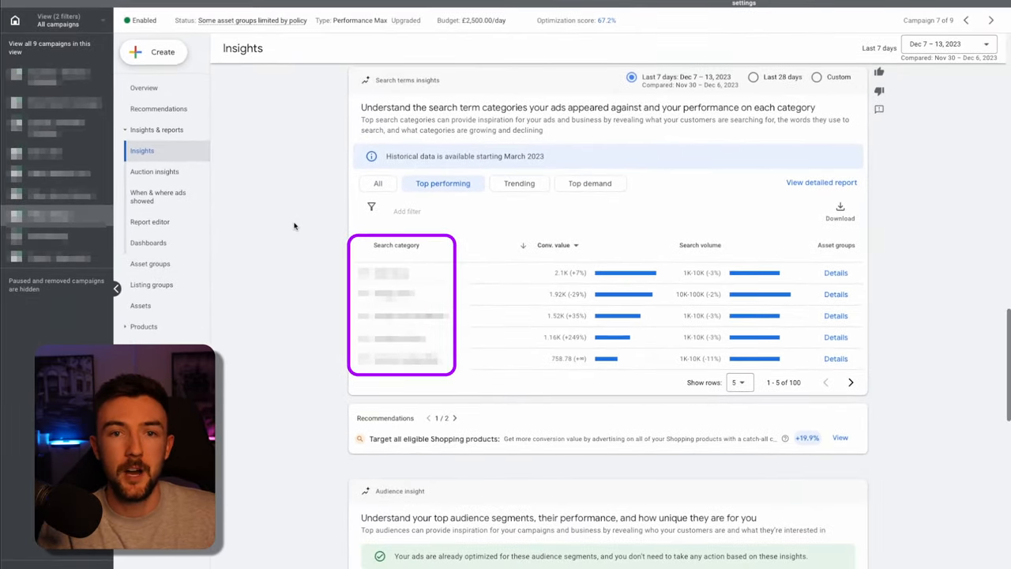
Return to the all-campaigns overview listing the 11 enabled campaigns.
{"action": "scroll", "scroll_direction": "down", "scroll_amount": 3}
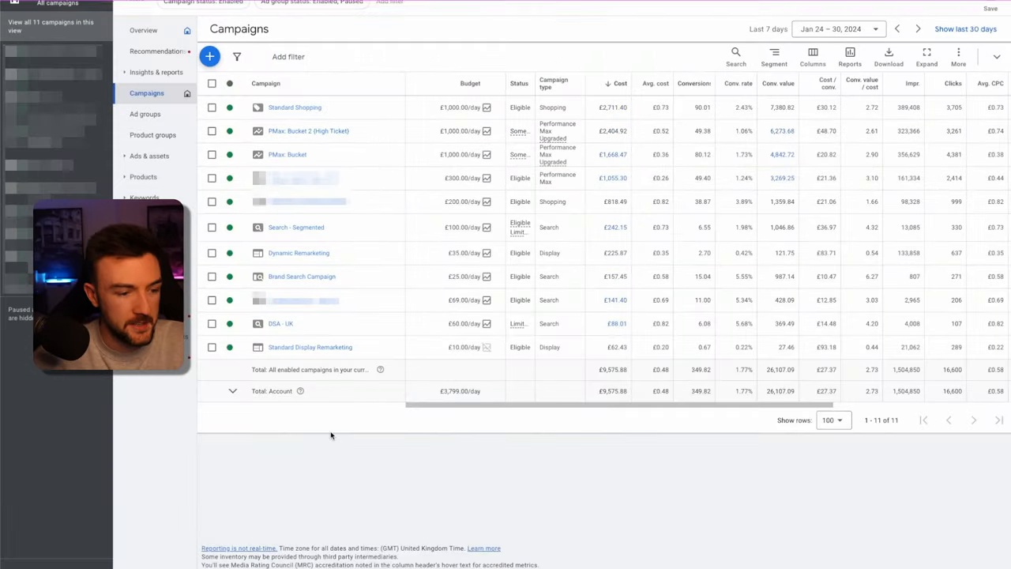
{"action": "left_click", "coordinate": [212, 277]}
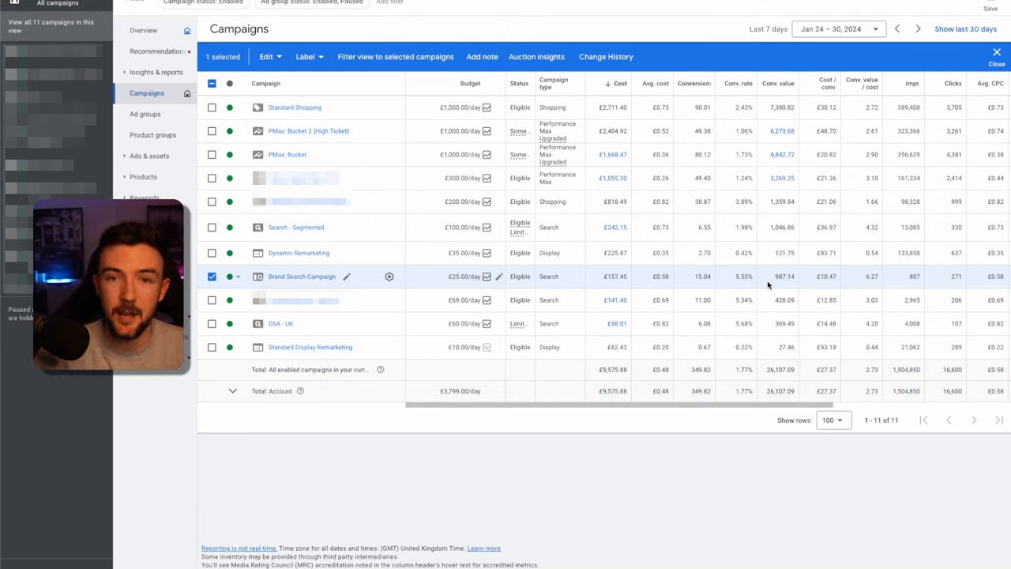
{"action": "mouse_move", "coordinate": [831, 283]}
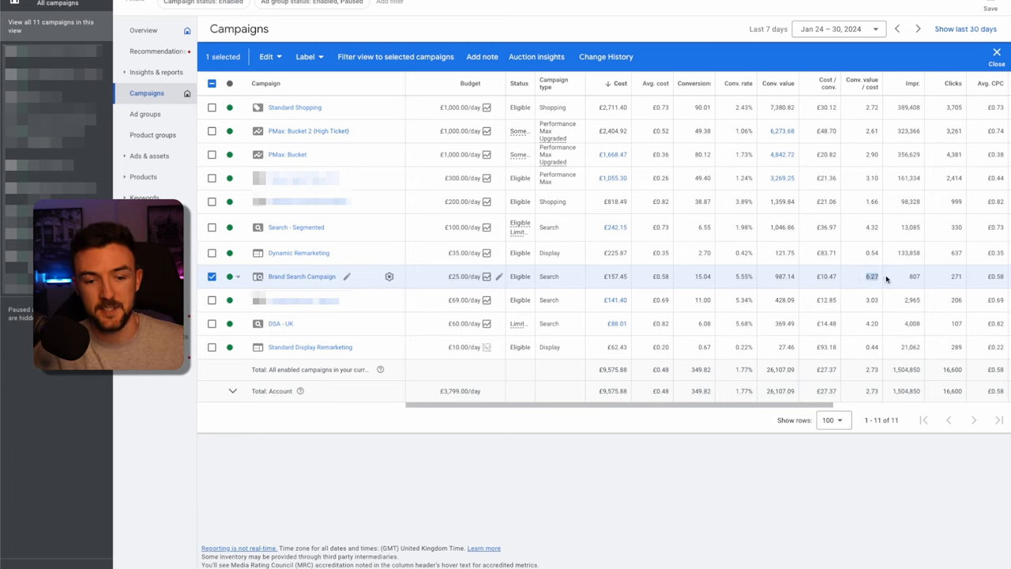
{"action": "mouse_move", "coordinate": [863, 98]}
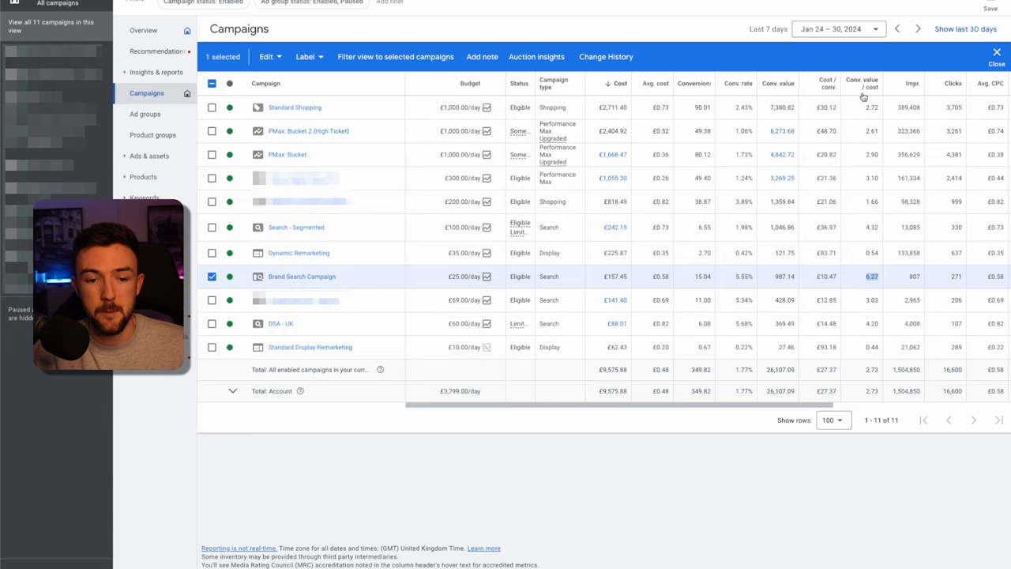